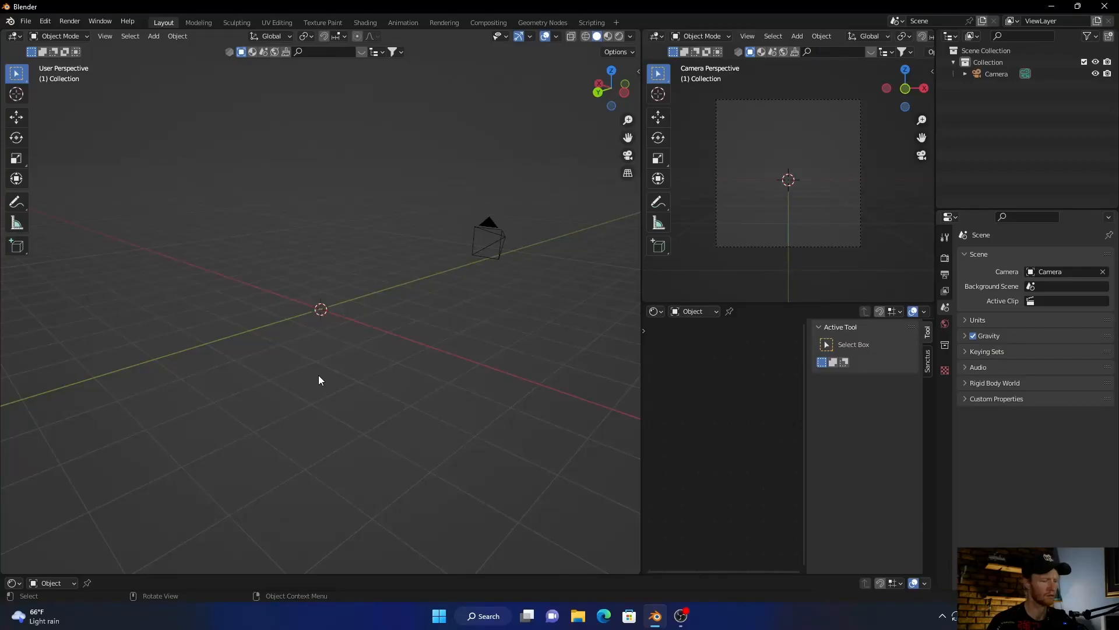
- Add a mesh cube to the scene and scale it down a little
{"action": "left_click", "coordinate": [152, 36]}
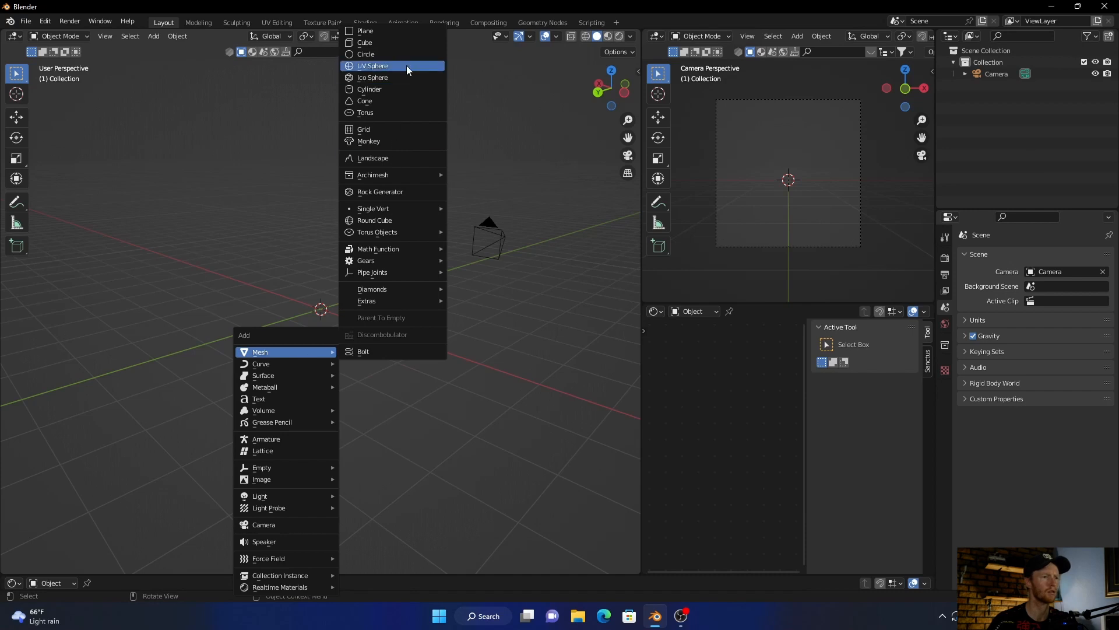
{"action": "left_click", "coordinate": [363, 42]}
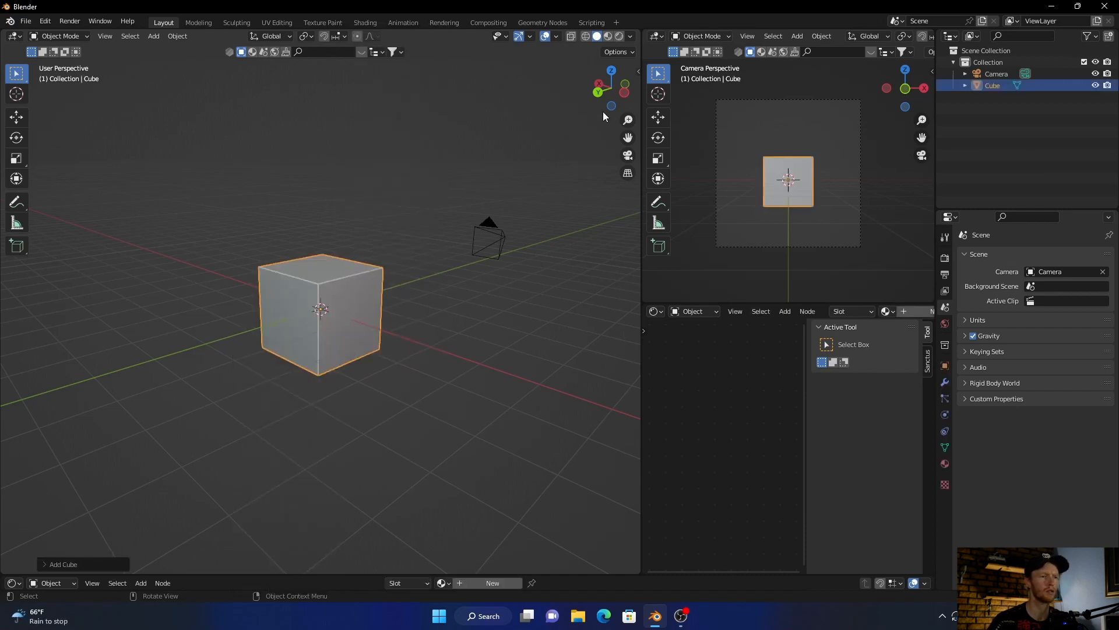
{"action": "key", "text": "s"}
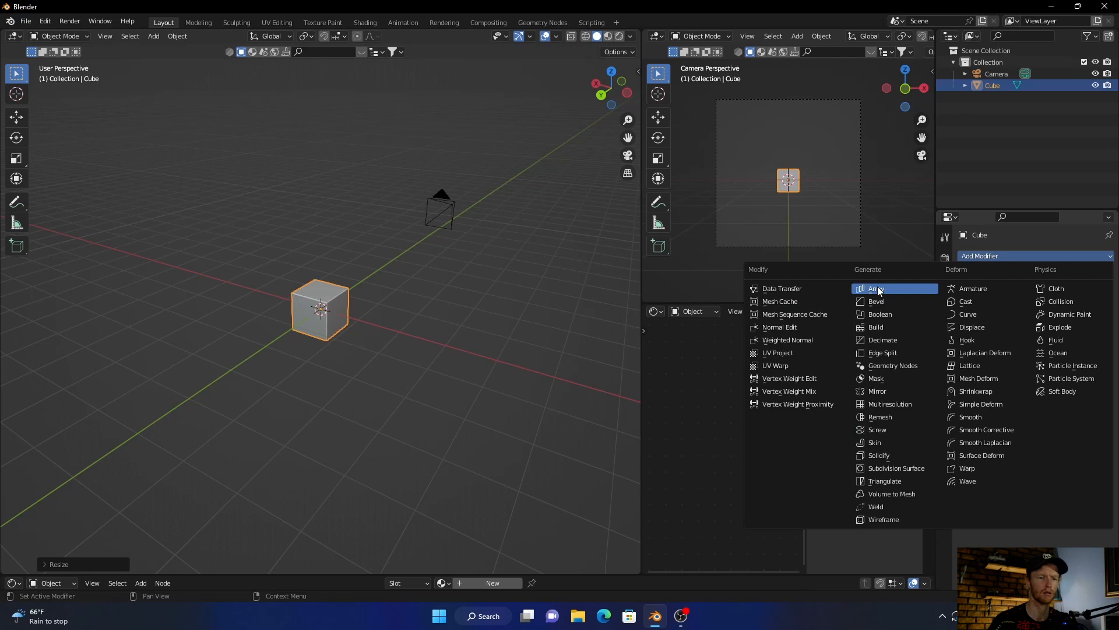
- Add an Array modifier with Count 5 and Relative Offset X 1.1
{"action": "left_click", "coordinate": [877, 288]}
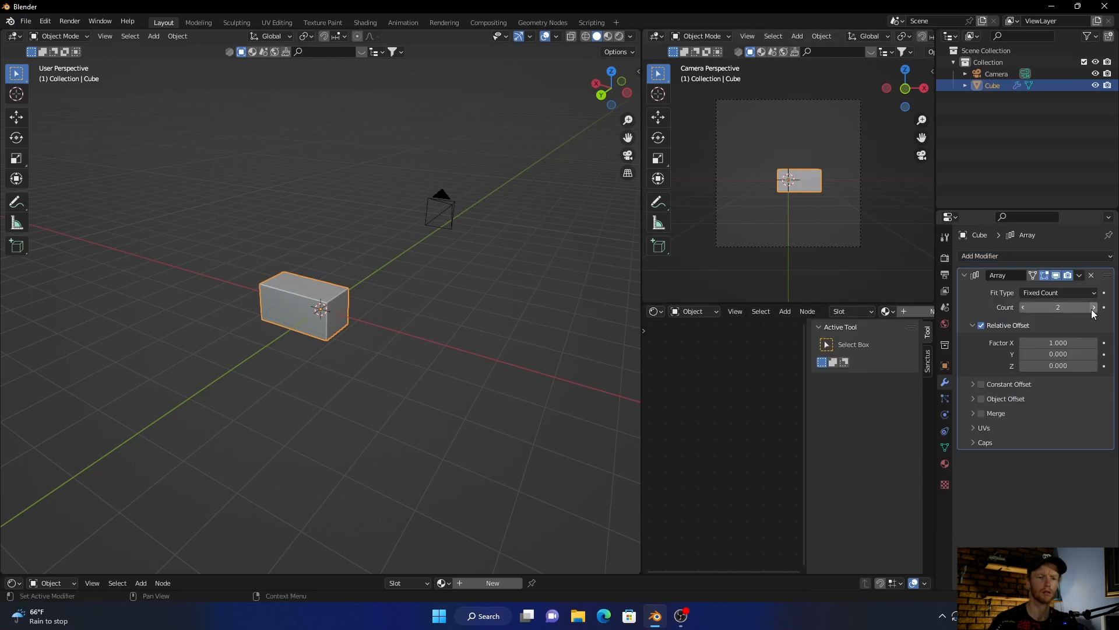
{"action": "left_click", "coordinate": [1092, 307]}
{"action": "type", "text": "0"}
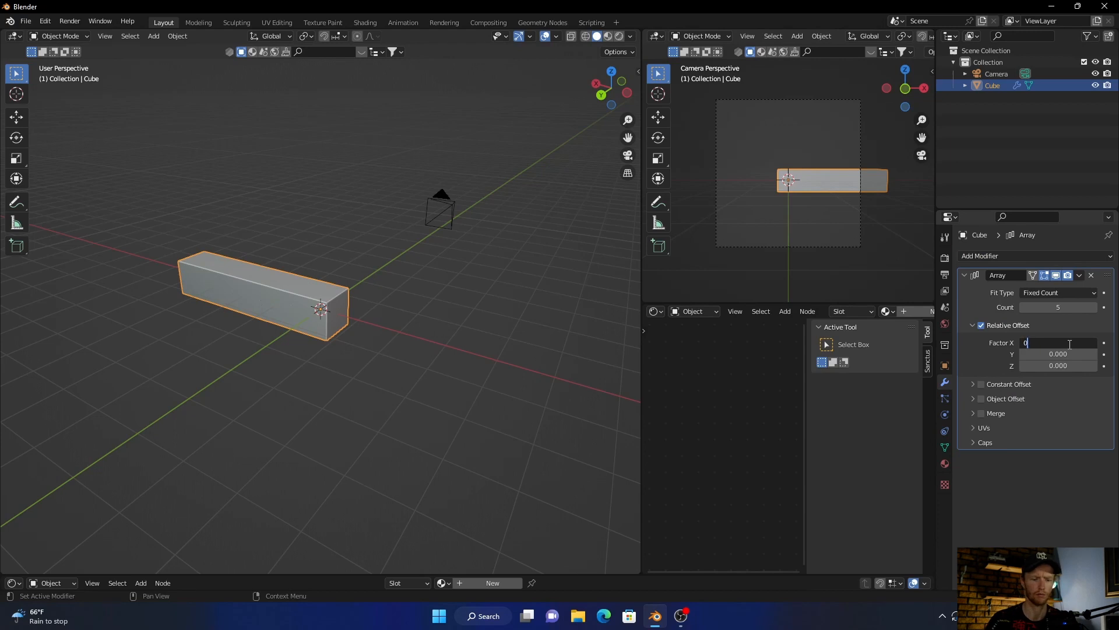
{"action": "type", "text": "1.100"}
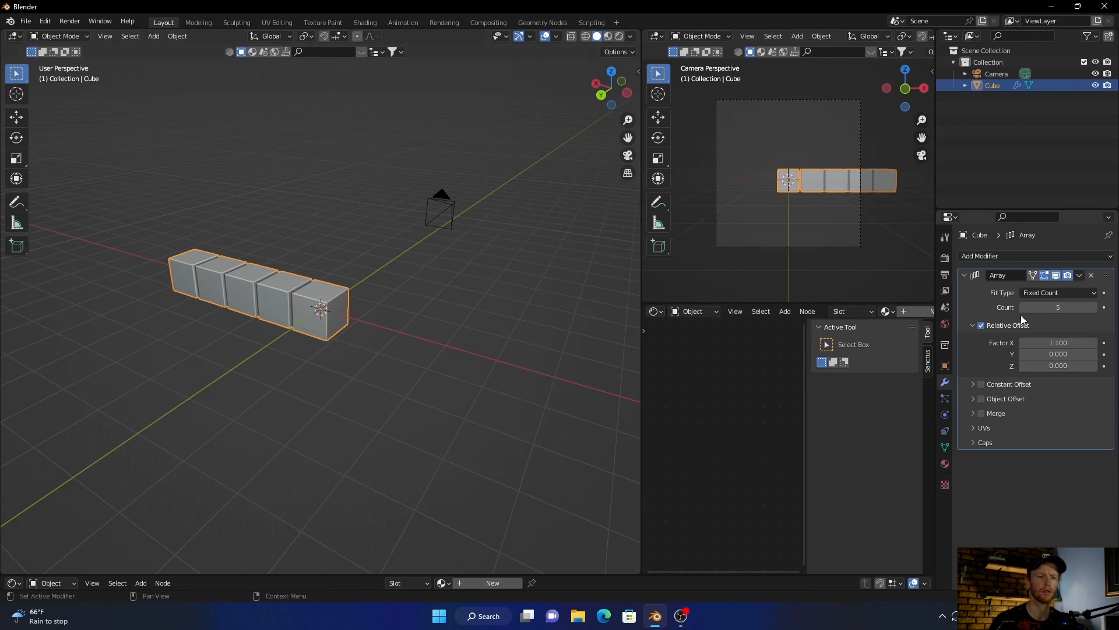
{"action": "mouse_move", "coordinate": [1000, 258]}
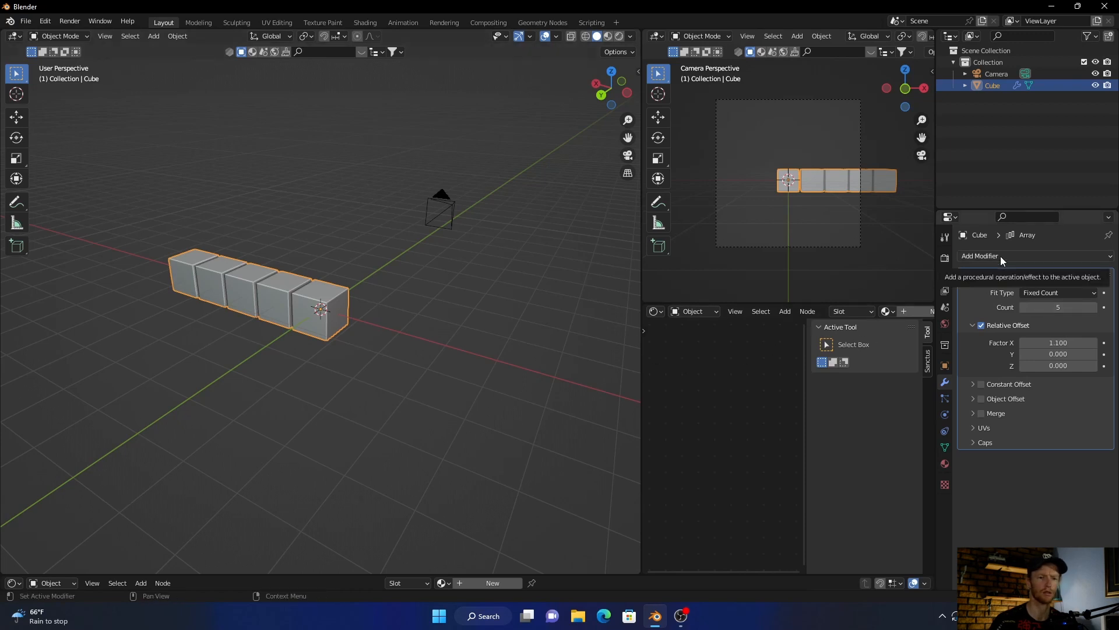
- Add a second Array modifier repeating five copies along Y at offset 1.1
{"action": "left_click", "coordinate": [981, 256]}
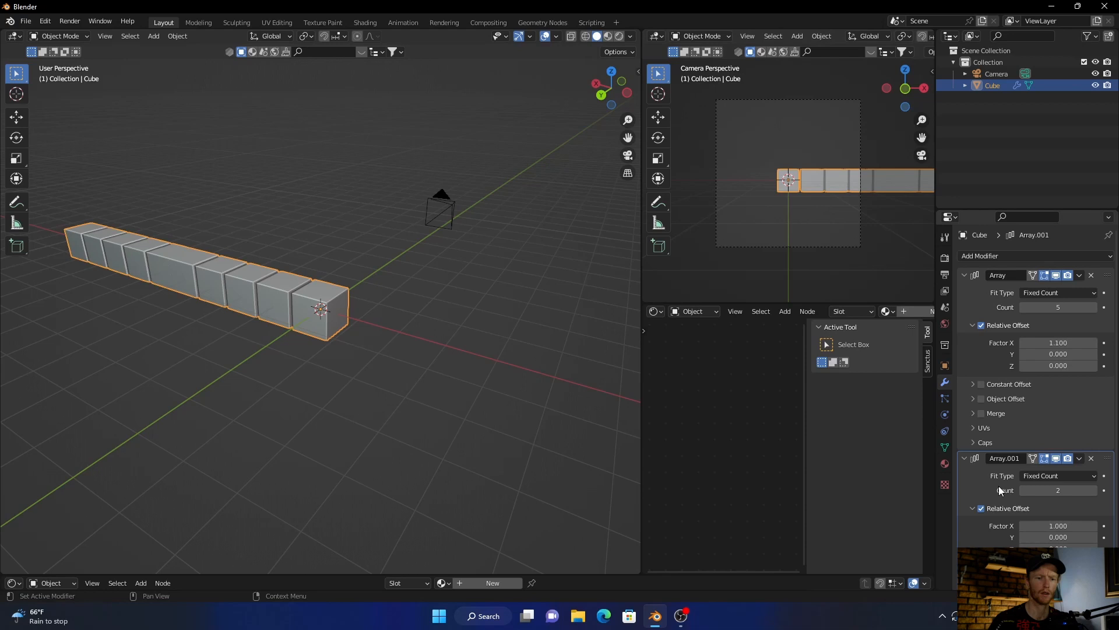
{"action": "left_click", "coordinate": [1057, 481]}
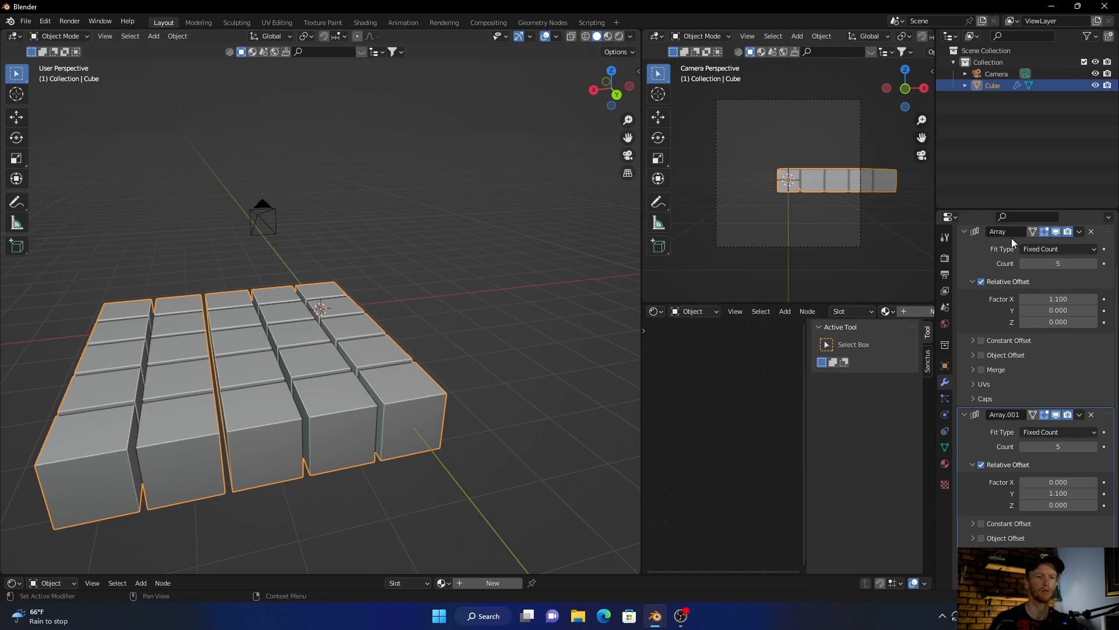
- Add a third Array modifier with Z offset 1.1 and Count 5
{"action": "left_click", "coordinate": [980, 255]}
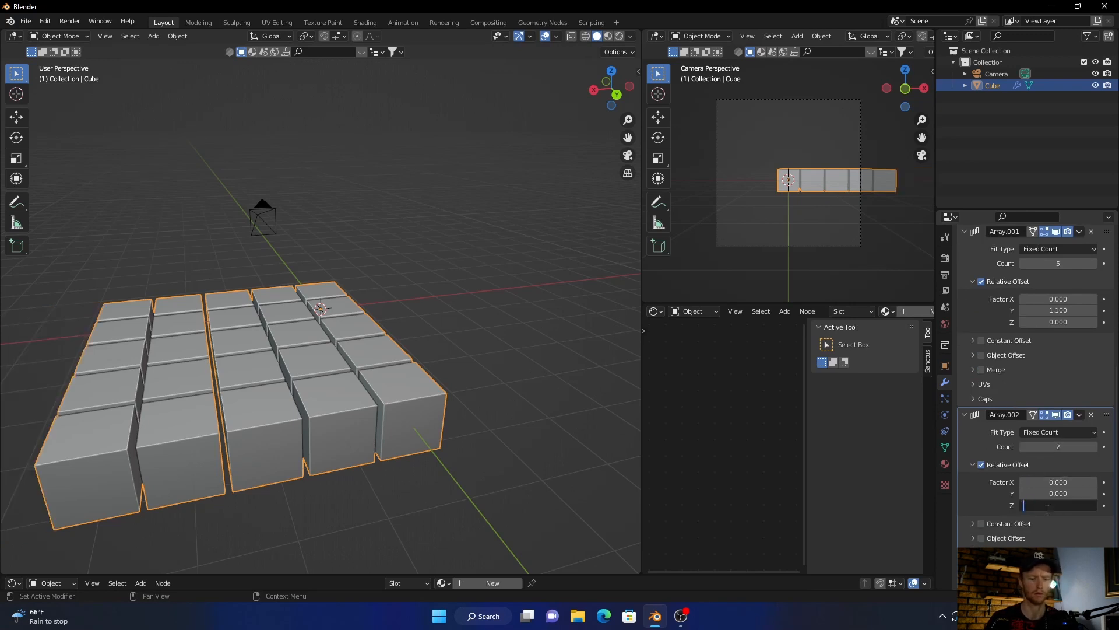
{"action": "type", "text": "1.100"}
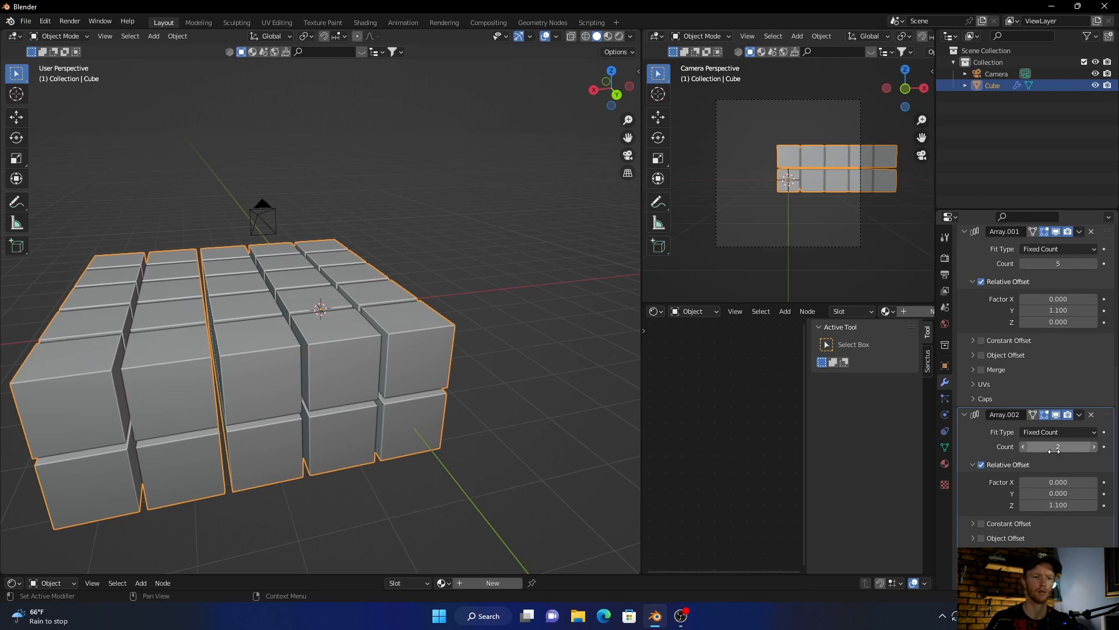
{"action": "left_click", "coordinate": [1093, 446]}
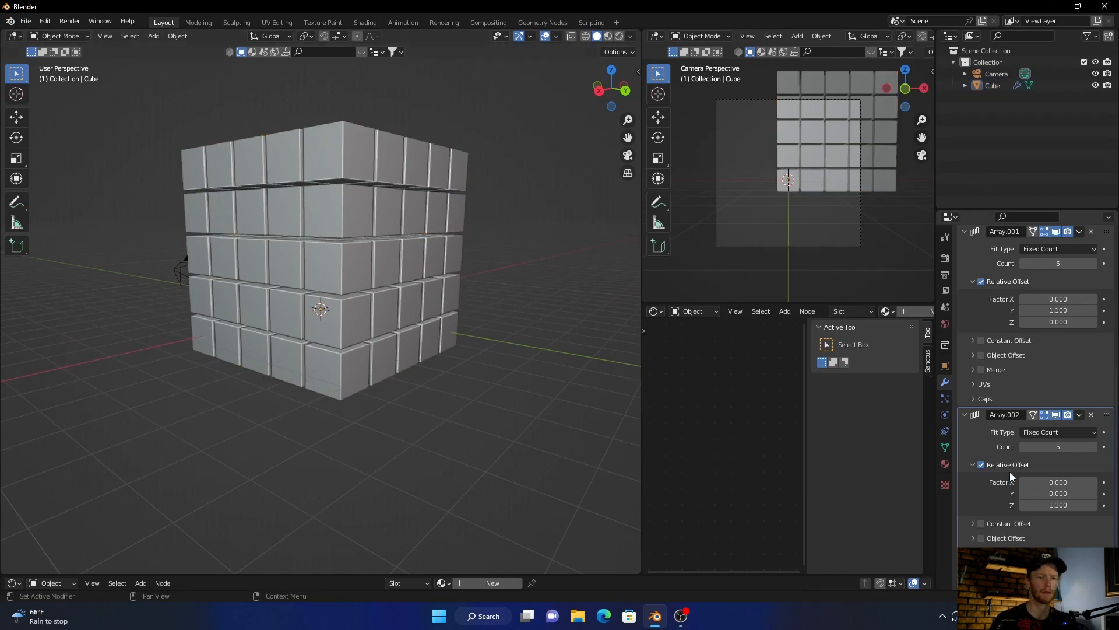
- Apply the Array modifiers so the block becomes real mesh geometry
{"action": "scroll", "scroll_direction": "down", "scroll_amount": 3}
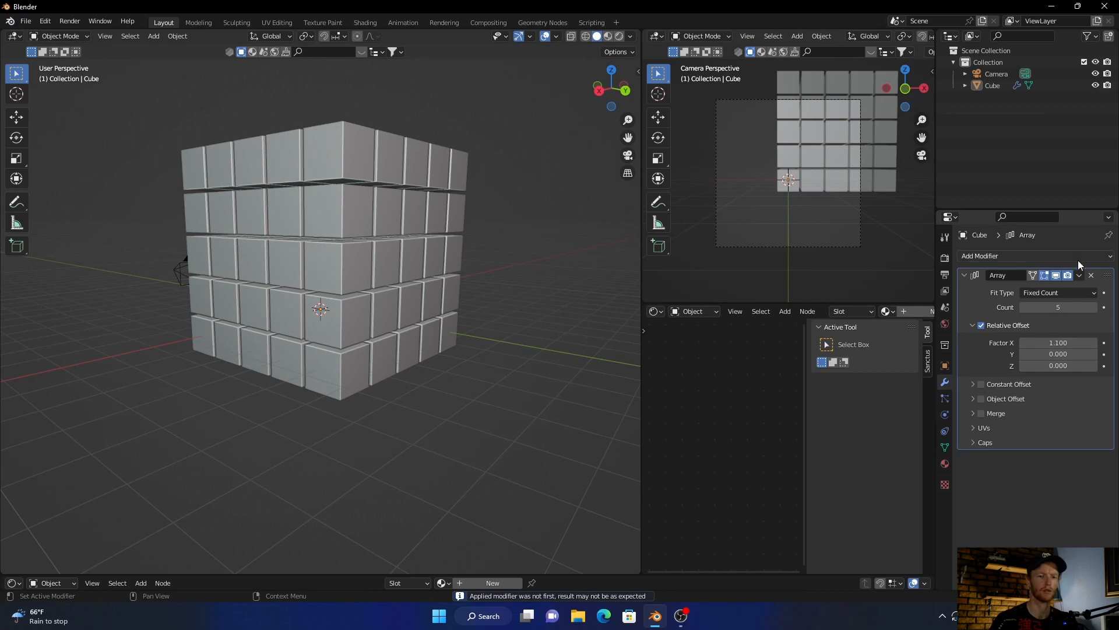
{"action": "left_click", "coordinate": [1078, 276]}
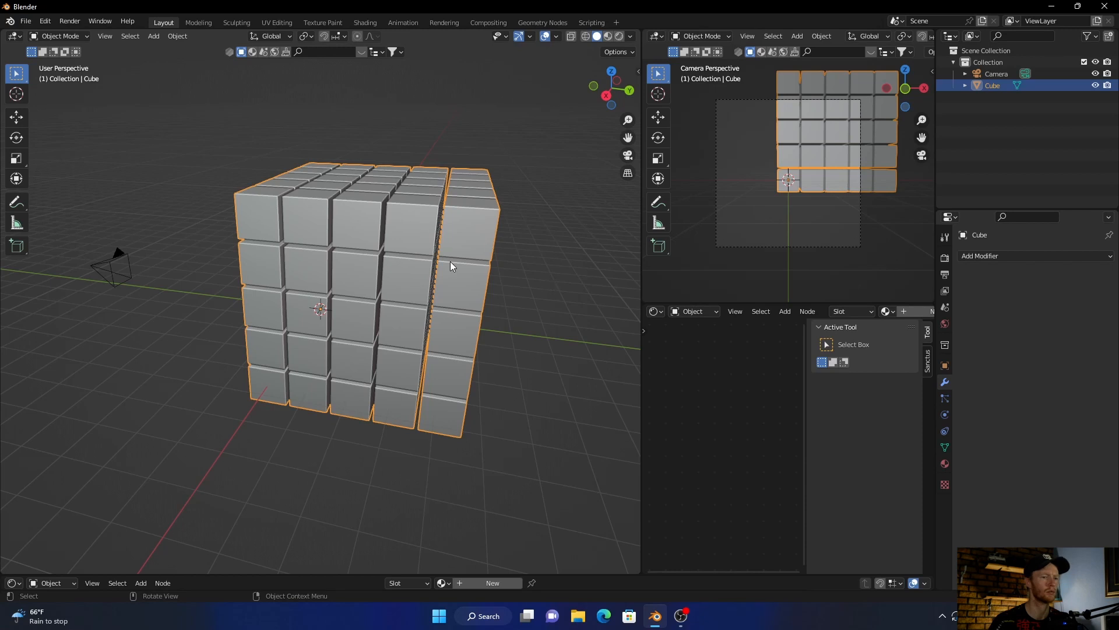
{"action": "mouse_move", "coordinate": [456, 236]}
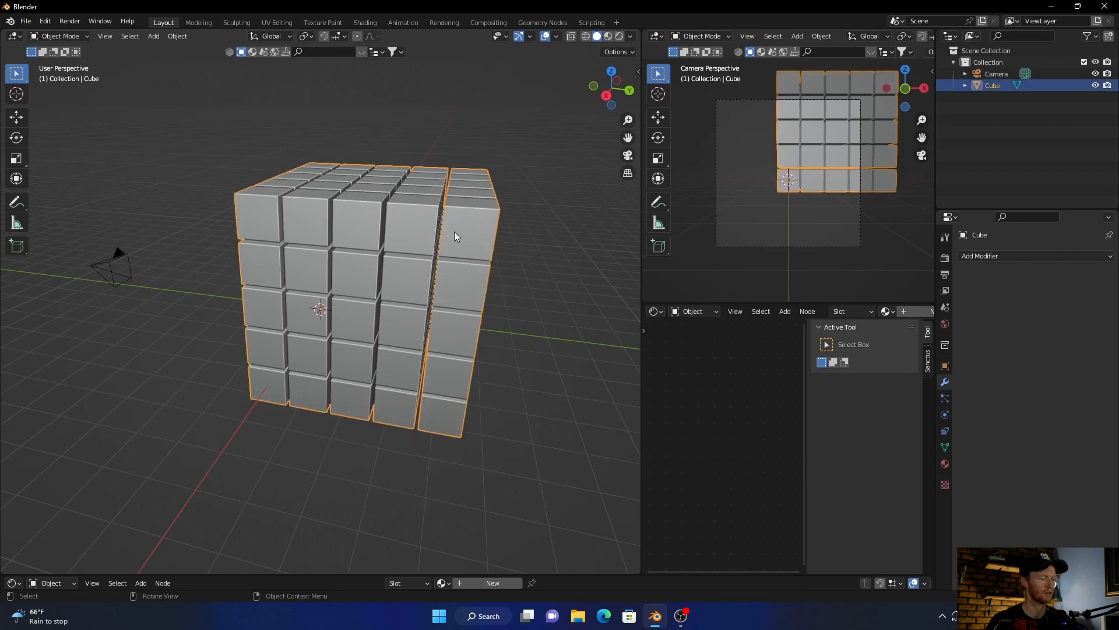
- In Edit Mode, separate the block's mesh by loose parts and return to Object Mode
{"action": "key", "text": "Tab"}
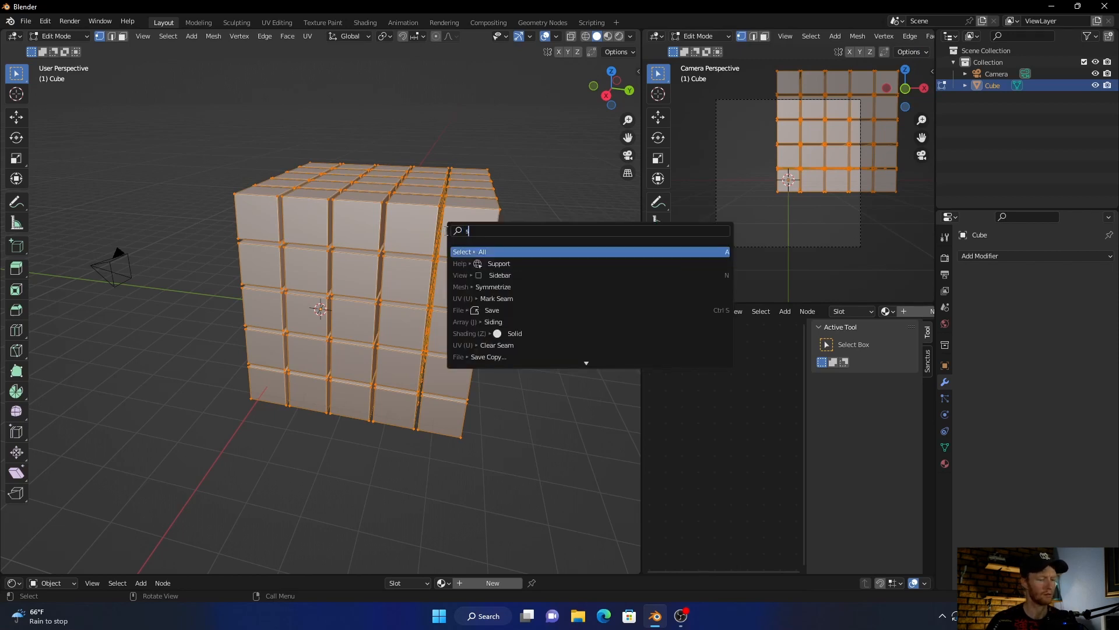
{"action": "type", "text": "ep"}
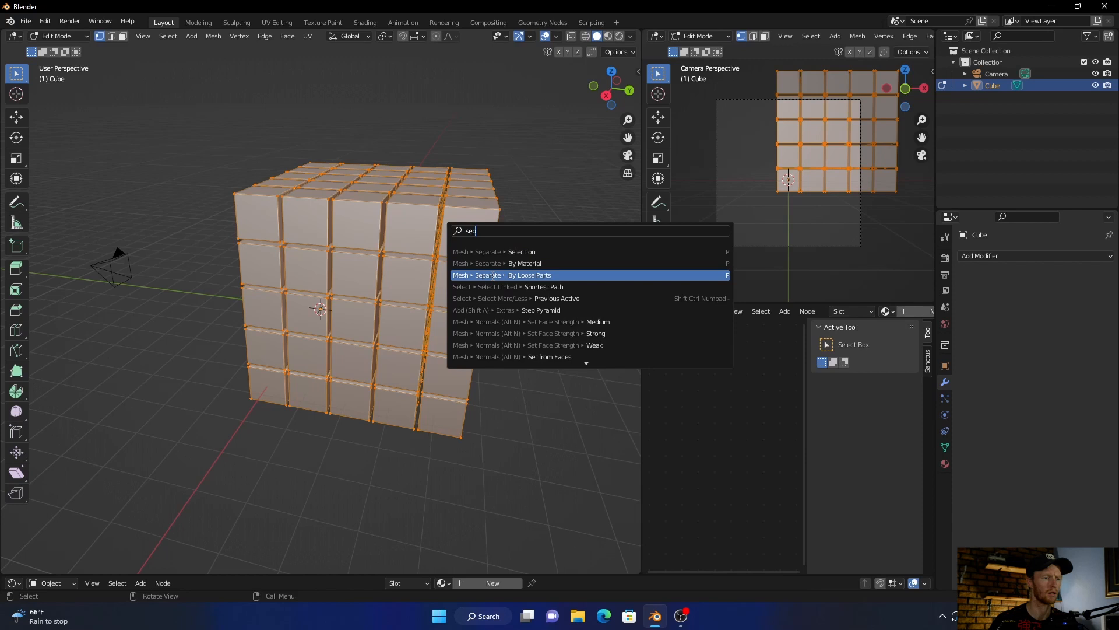
{"action": "left_click", "coordinate": [502, 275]}
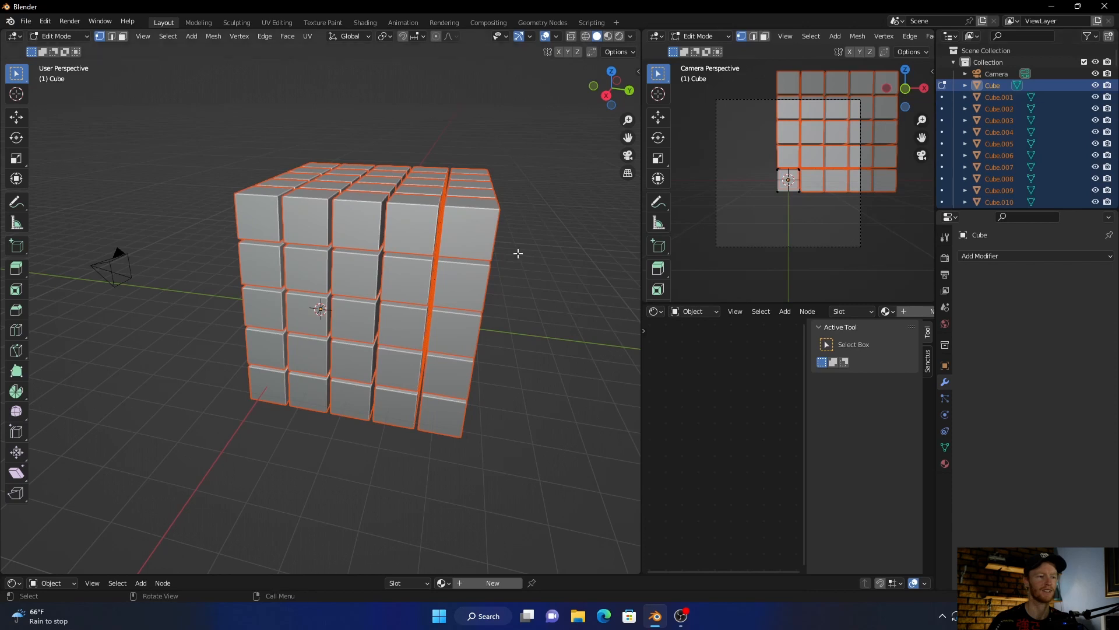
{"action": "key", "text": "Tab"}
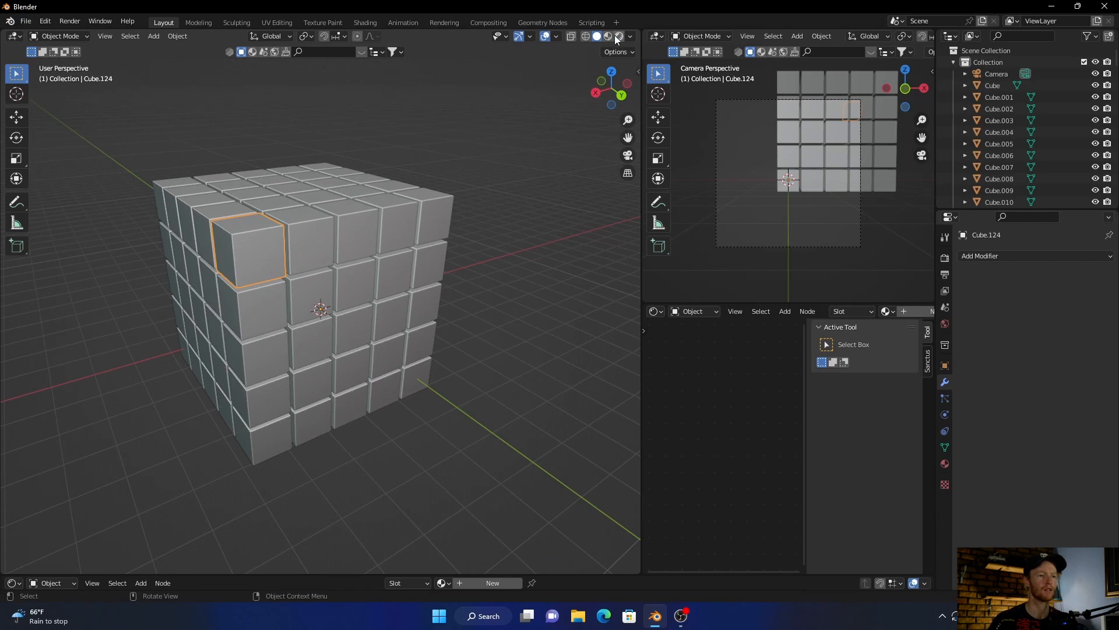
- Switch to Rendered shading and give a selected cube a new blue material
{"action": "left_click", "coordinate": [607, 37]}
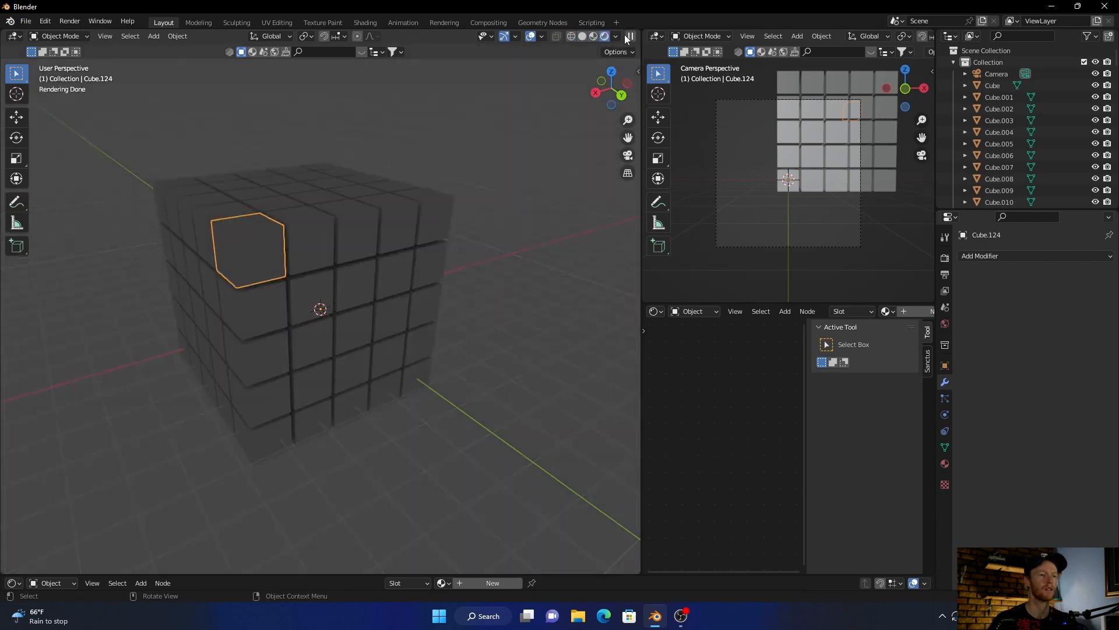
{"action": "left_click", "coordinate": [615, 36]}
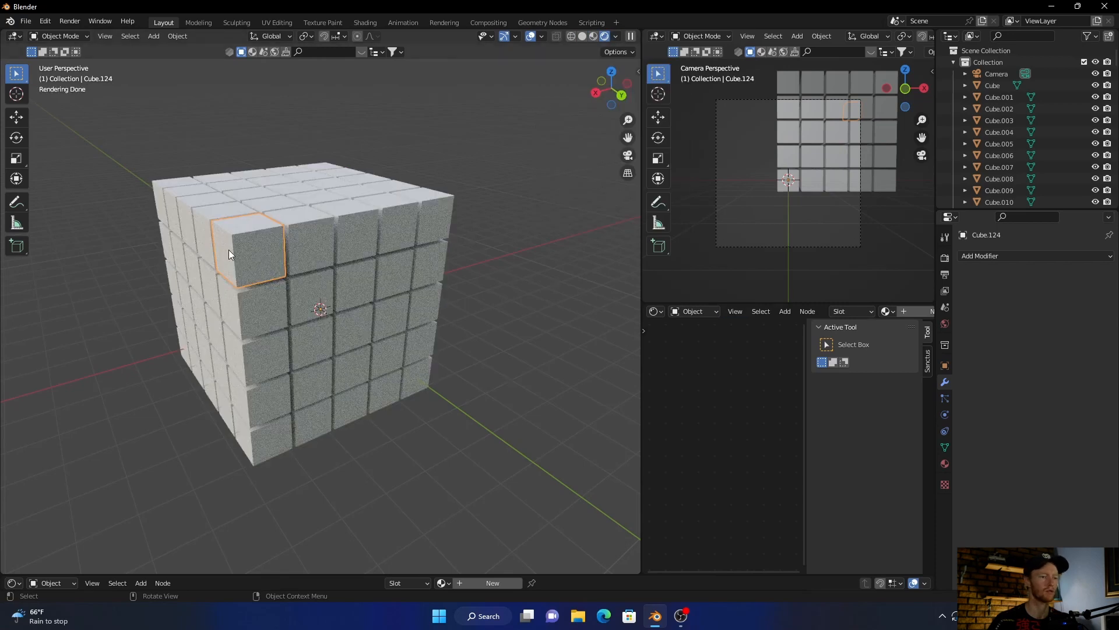
{"action": "left_click", "coordinate": [944, 464]}
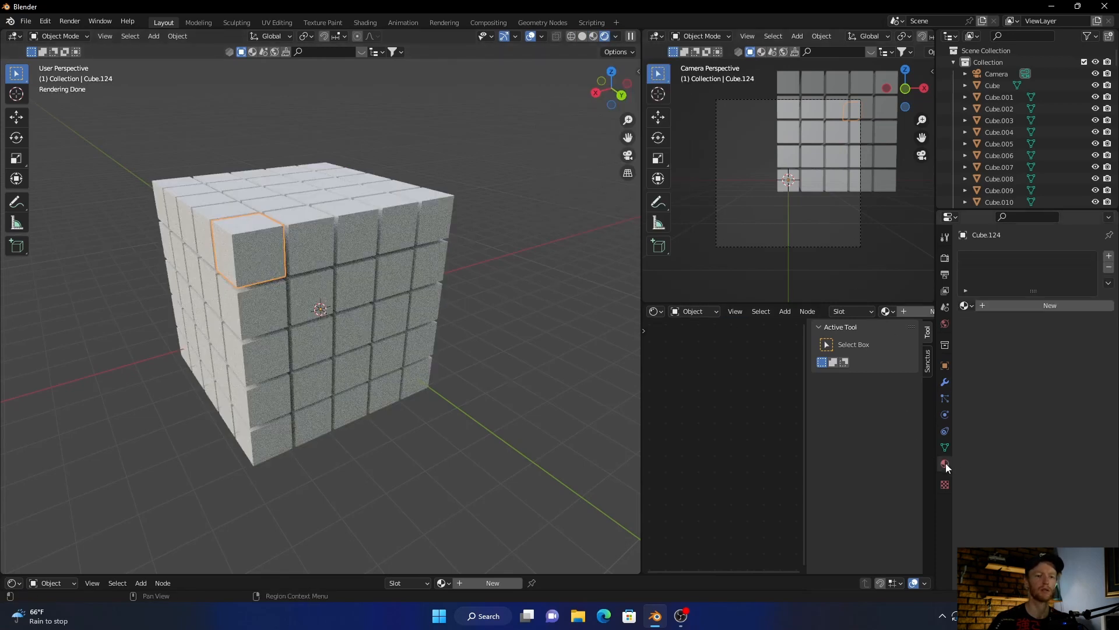
{"action": "left_click", "coordinate": [943, 464]}
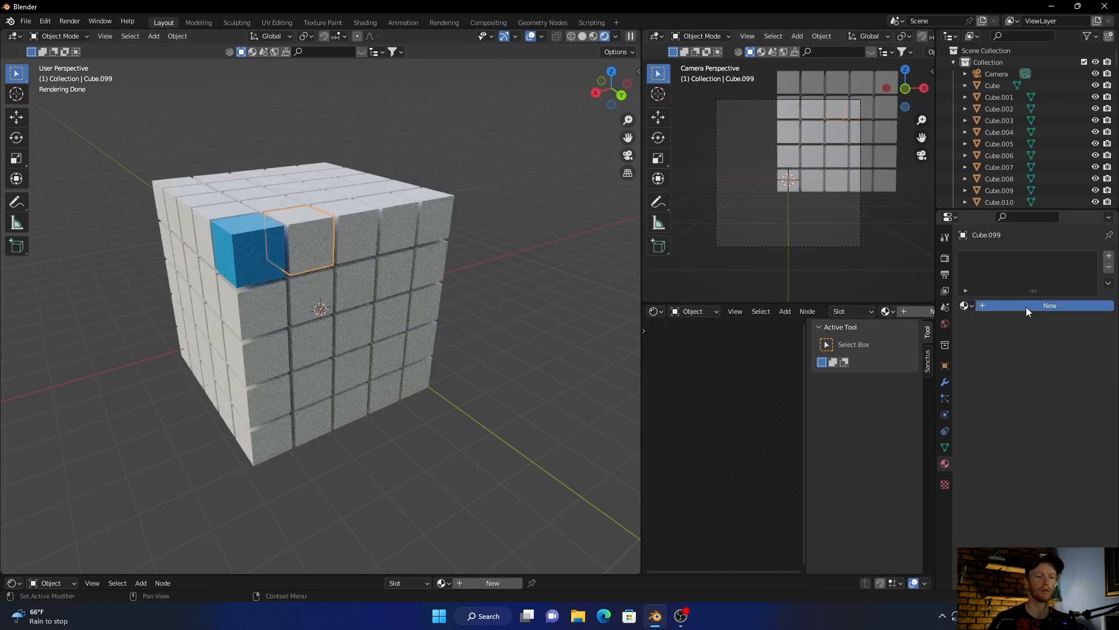
- Give the neighbouring cube its own new orange material
{"action": "left_click", "coordinate": [1049, 304]}
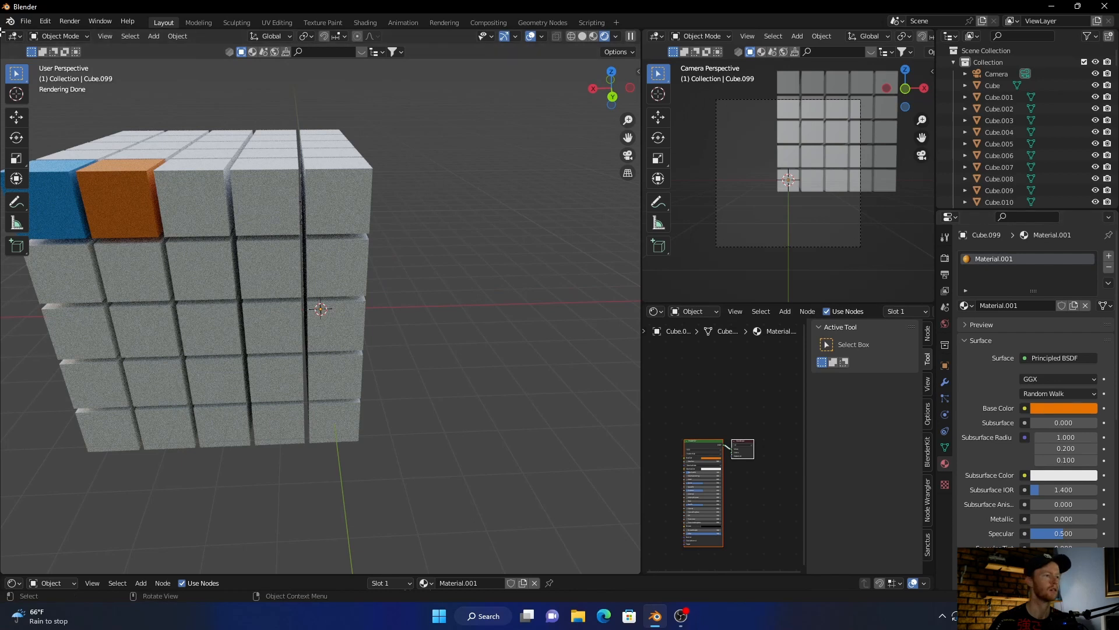
{"action": "left_click", "coordinate": [44, 21]}
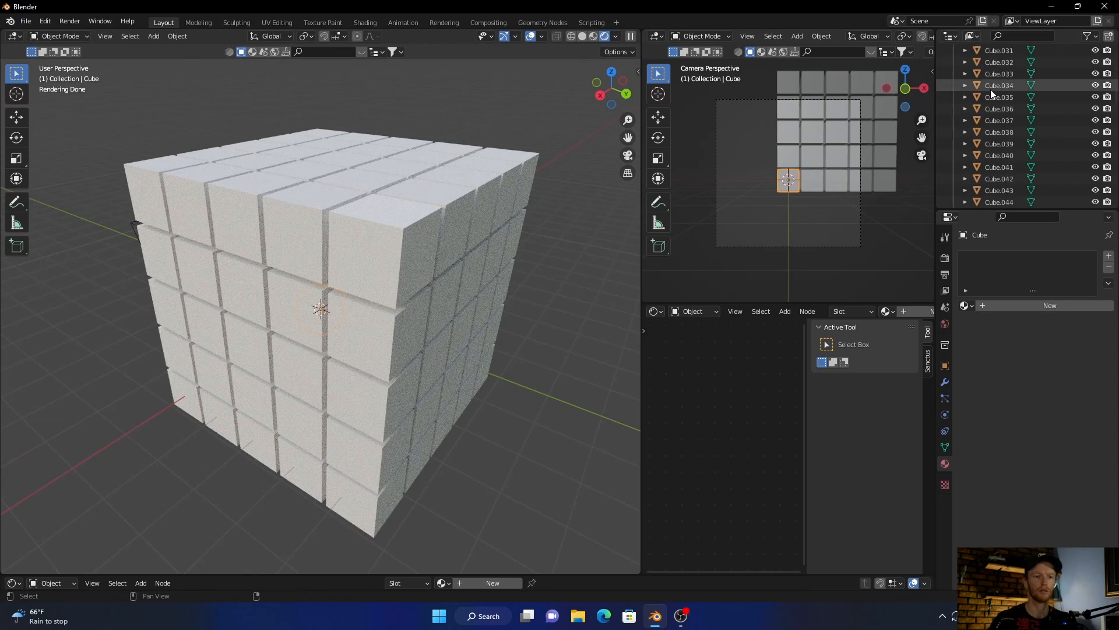
{"action": "scroll", "scroll_direction": "down", "scroll_amount": 3}
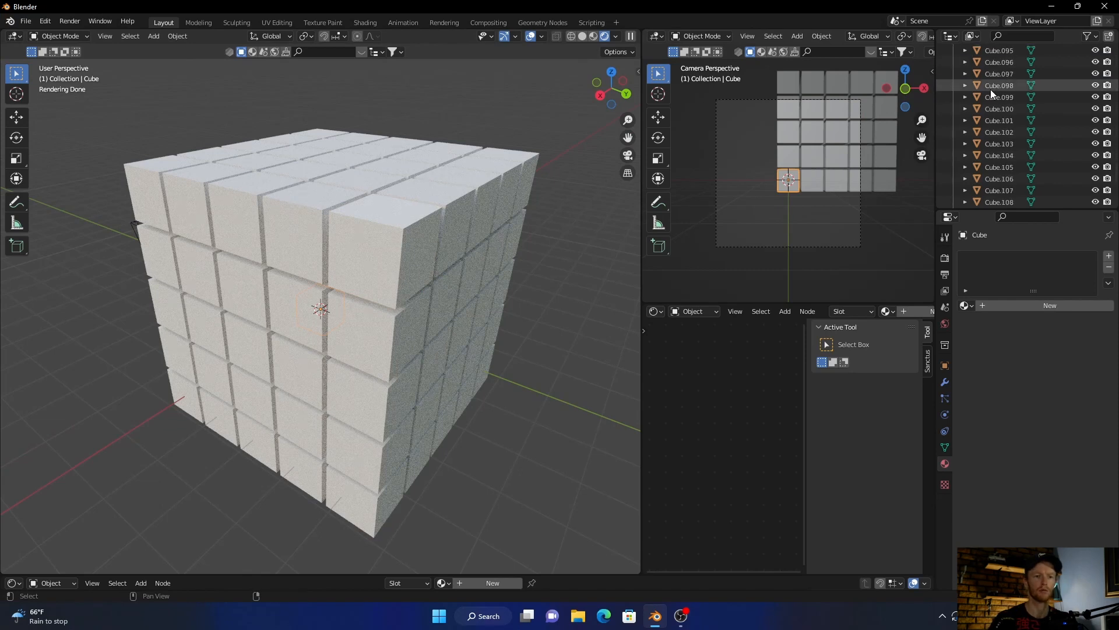